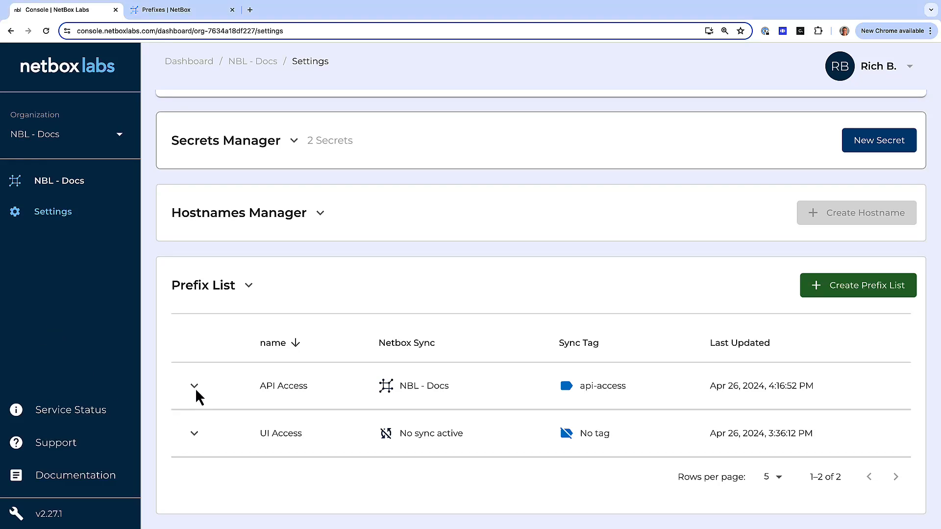
- Expand the UI Access prefix list to show its Madrid Office and Mexico City DC prefixes
{"action": "left_click", "coordinate": [194, 386]}
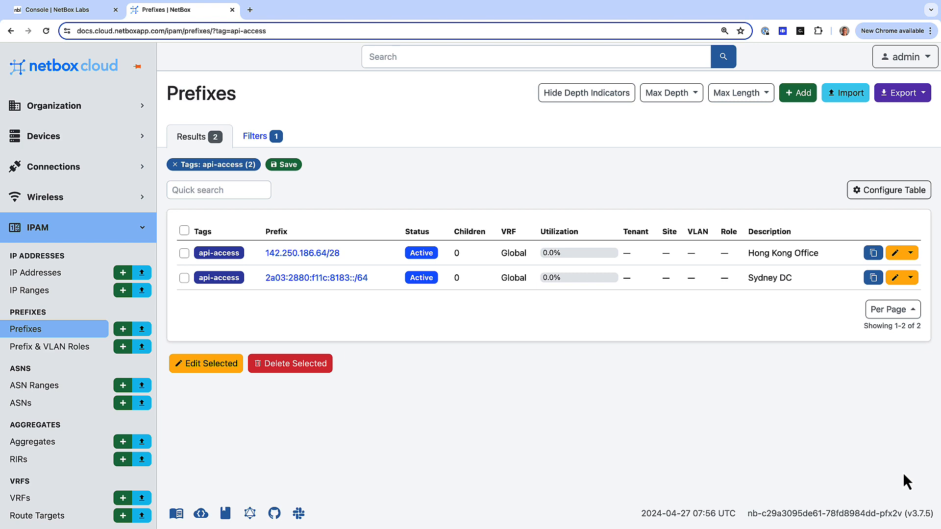
{"action": "left_click", "coordinate": [57, 10]}
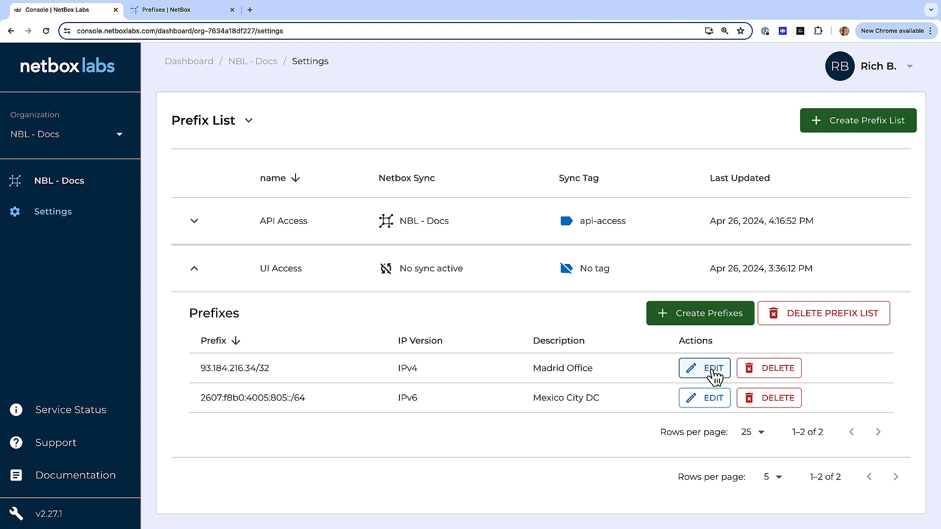
- Change the Madrid Office prefix from 93.184.216.34/32 to 93.184.215.34/32 and save it
{"action": "left_click", "coordinate": [704, 367]}
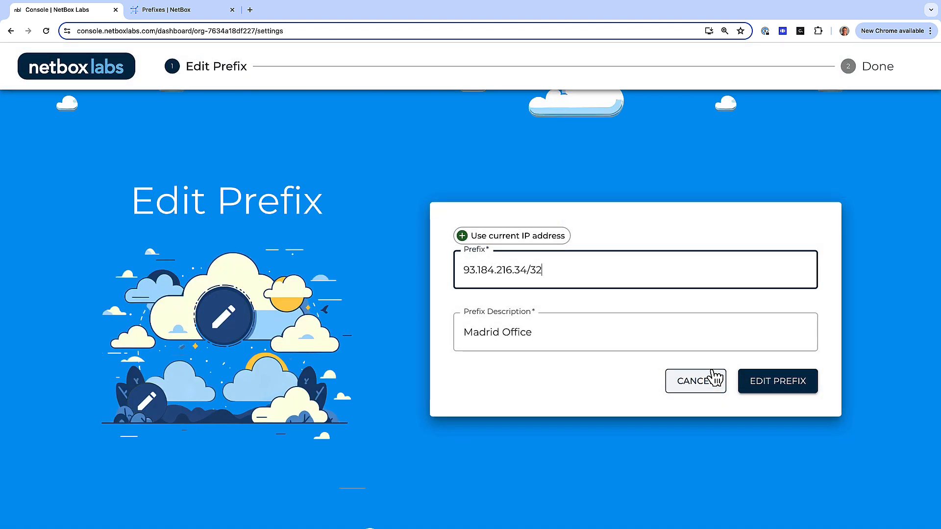
{"action": "mouse_move", "coordinate": [503, 279]}
{"action": "type", "text": "5"}
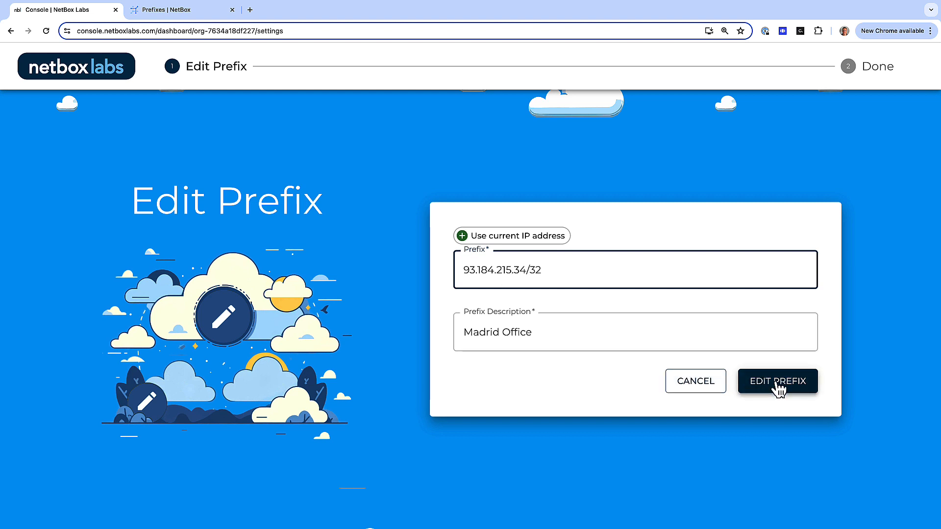
{"action": "left_click", "coordinate": [777, 381]}
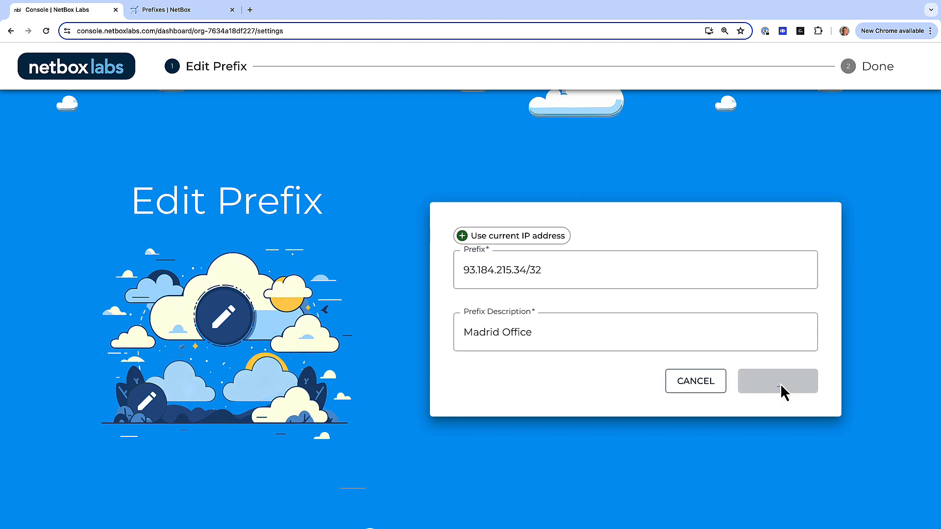
{"action": "left_click", "coordinate": [777, 381]}
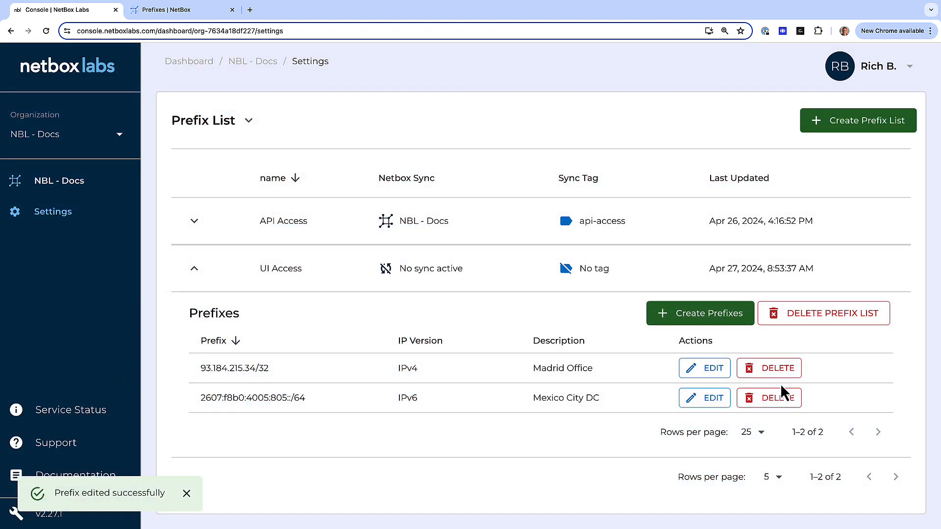
- From organisation Settings, create a new prefix list named UI Access, not synced from a NetBox
{"action": "left_click", "coordinate": [58, 180]}
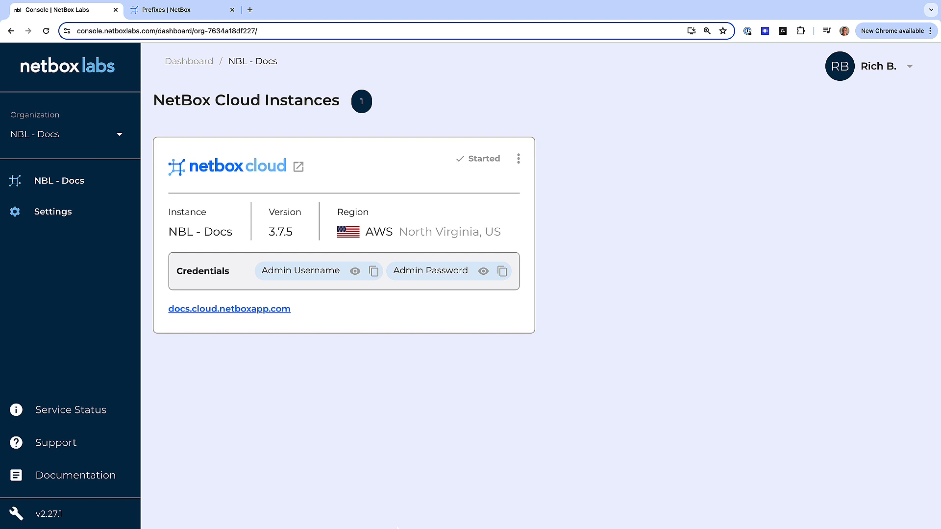
{"action": "mouse_move", "coordinate": [53, 212]}
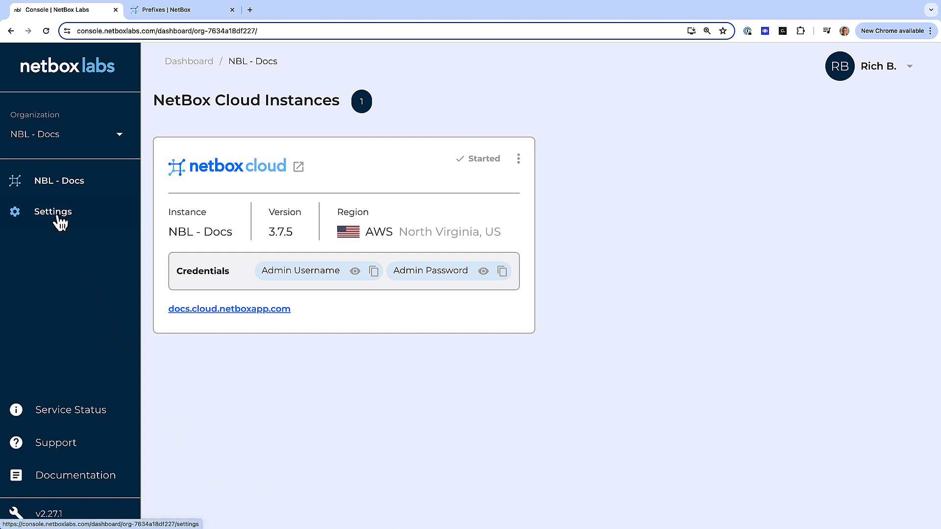
{"action": "left_click", "coordinate": [52, 212]}
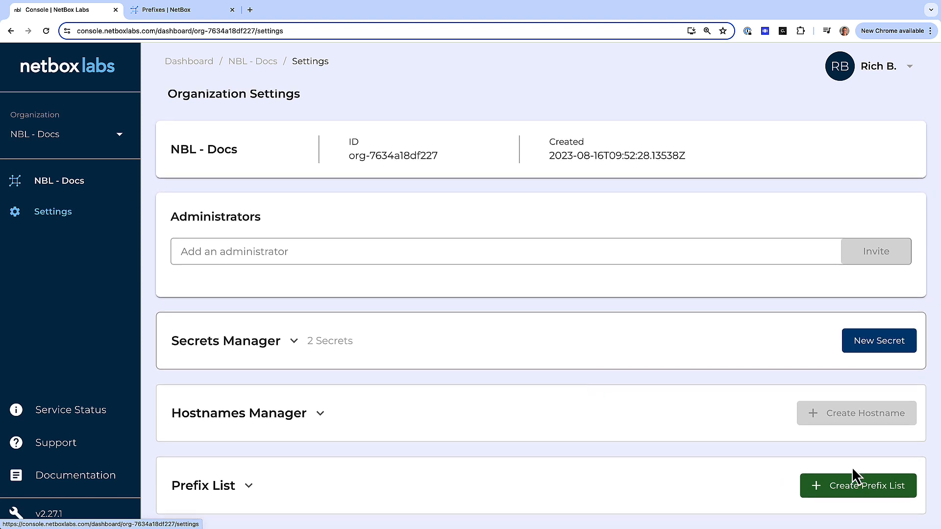
{"action": "mouse_move", "coordinate": [866, 486]}
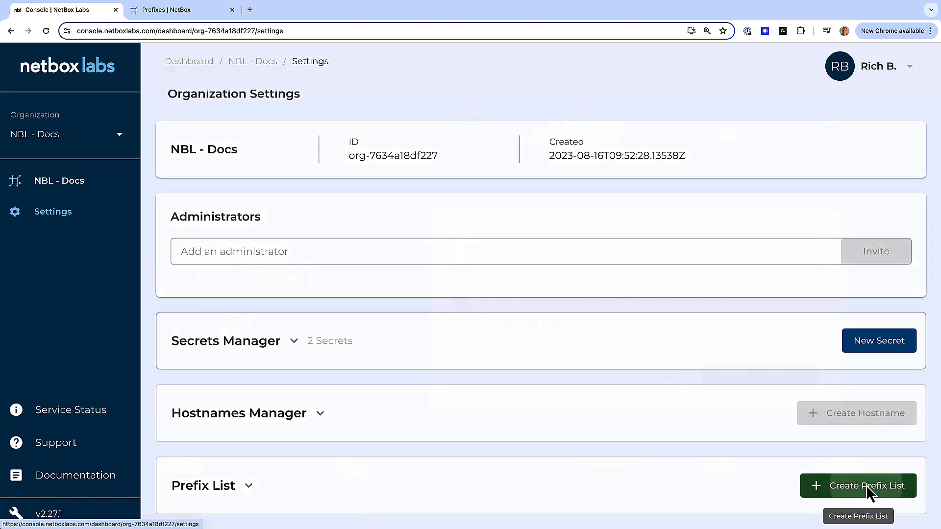
{"action": "left_click", "coordinate": [858, 486]}
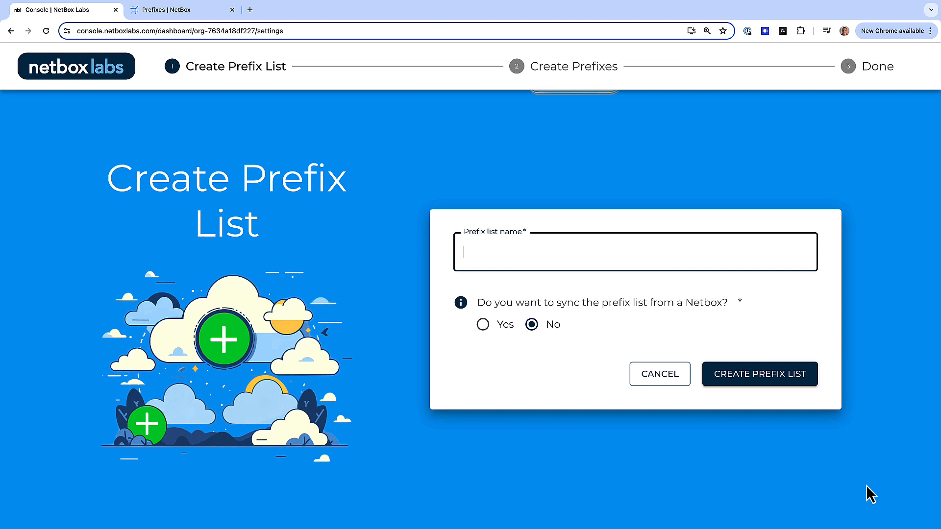
{"action": "type", "text": "UI Access"}
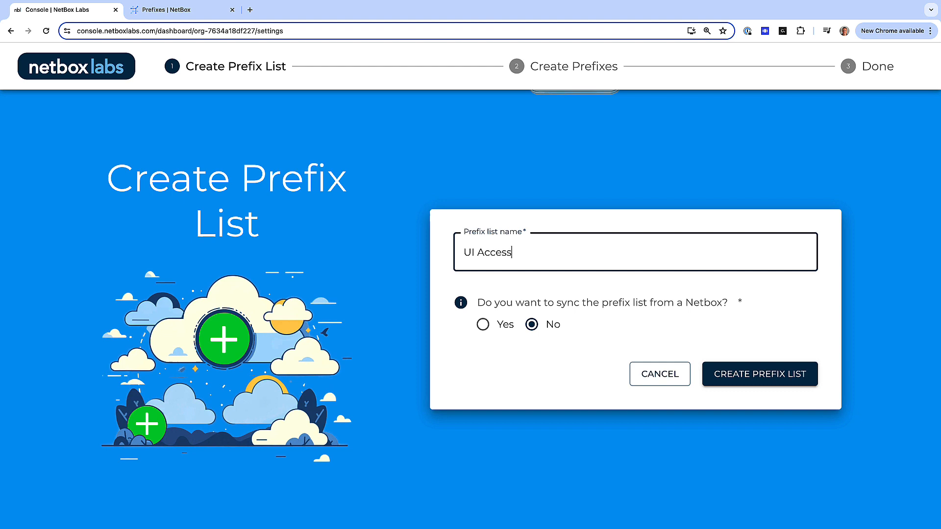
{"action": "left_click", "coordinate": [759, 374]}
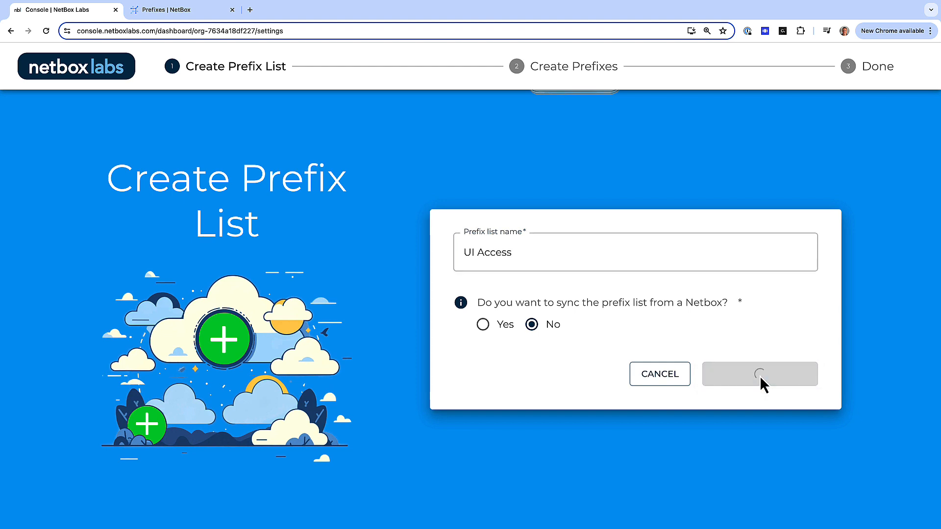
- Add prefixes 93.184.216.34/32 (Madrid Office) and 2607:f8b0:4005:805::/64 (Mexico City DC) to the list
{"action": "left_click", "coordinate": [758, 374]}
{"action": "type", "text": "93.184.216.34/32"}
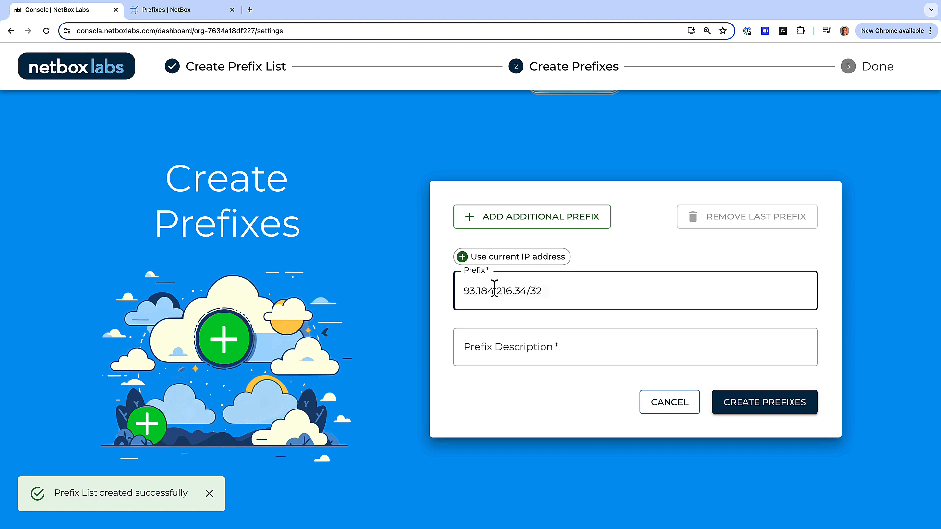
{"action": "type", "text": "Madrid"}
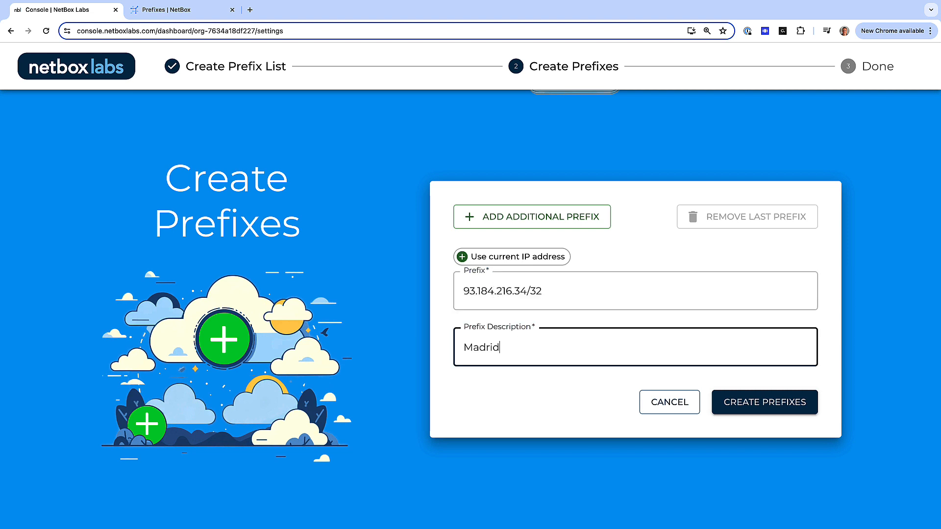
{"action": "type", "text": "Office"}
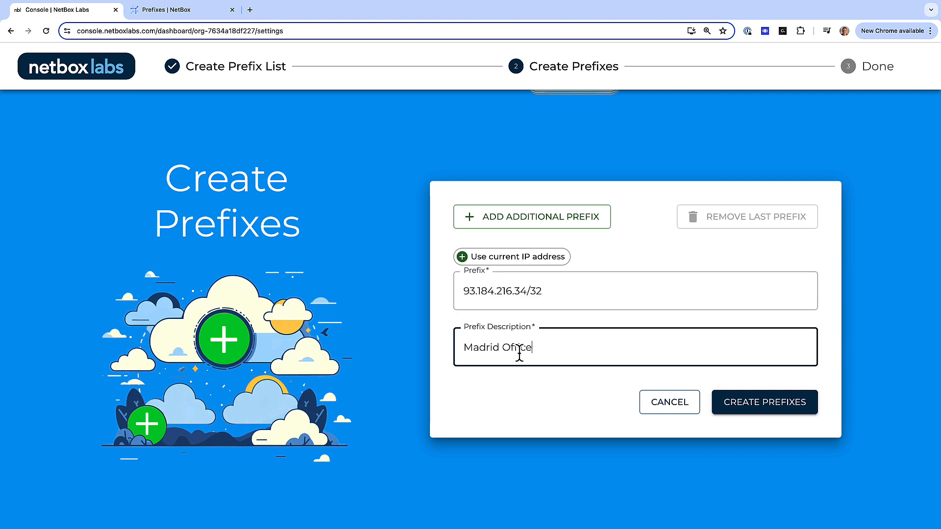
{"action": "left_click", "coordinate": [531, 217]}
{"action": "type", "text": "Mexico City DC"}
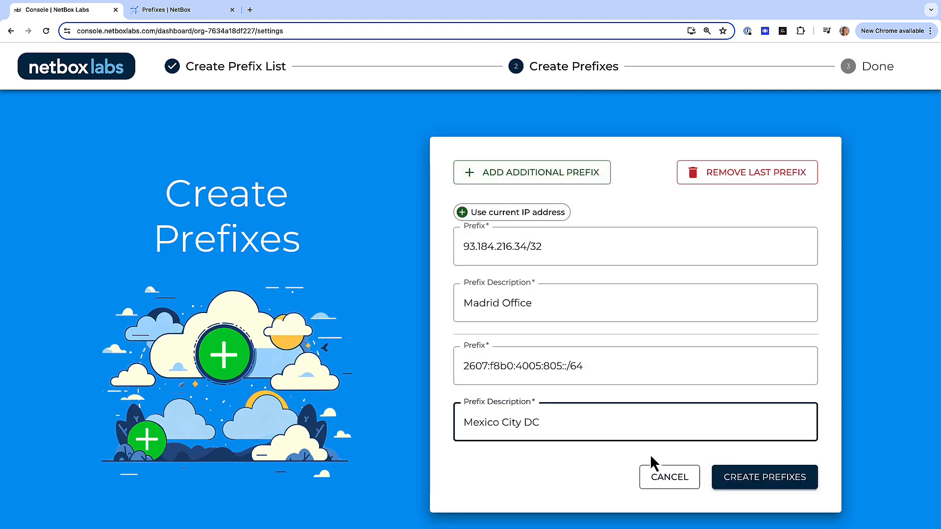
{"action": "mouse_move", "coordinate": [854, 456]}
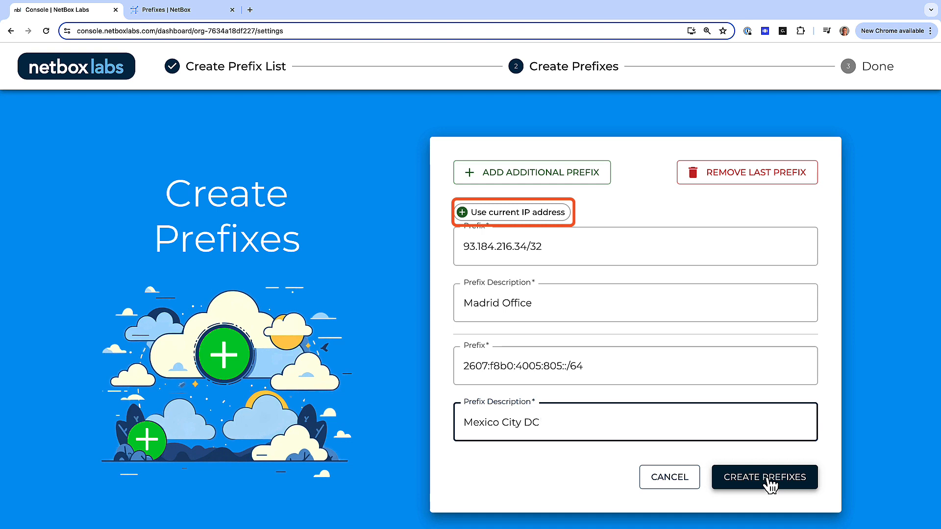
{"action": "left_click", "coordinate": [764, 477]}
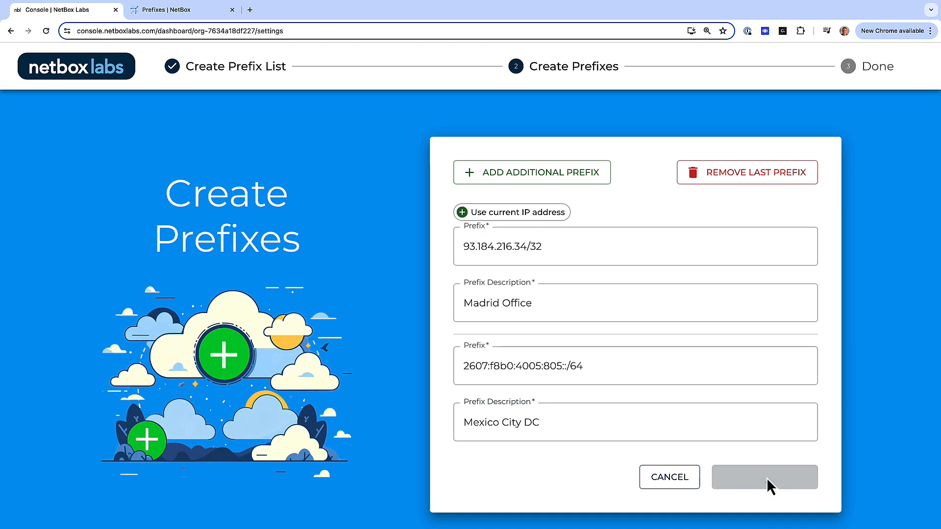
{"action": "left_click", "coordinate": [763, 477]}
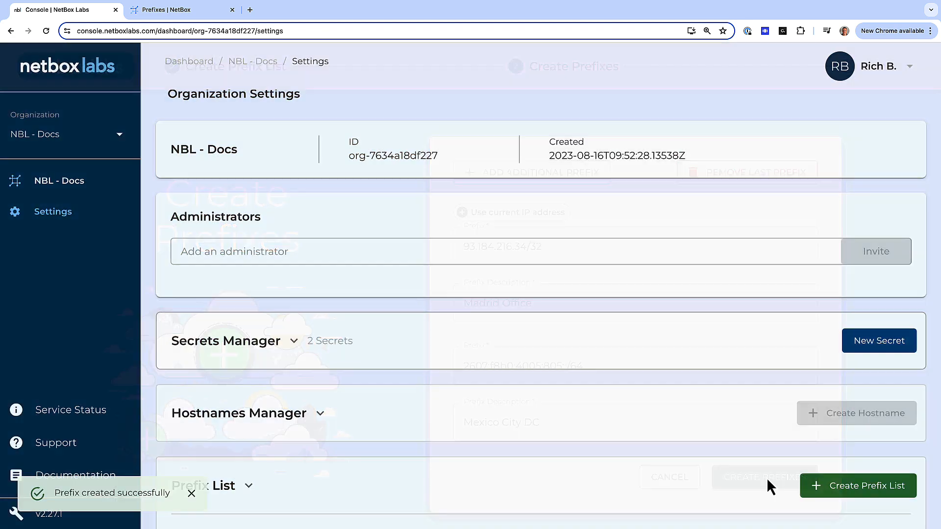
- Expand the UI Access prefix list to show the Madrid Office and Mexico City DC entries
{"action": "scroll", "scroll_direction": "down", "scroll_amount": 3}
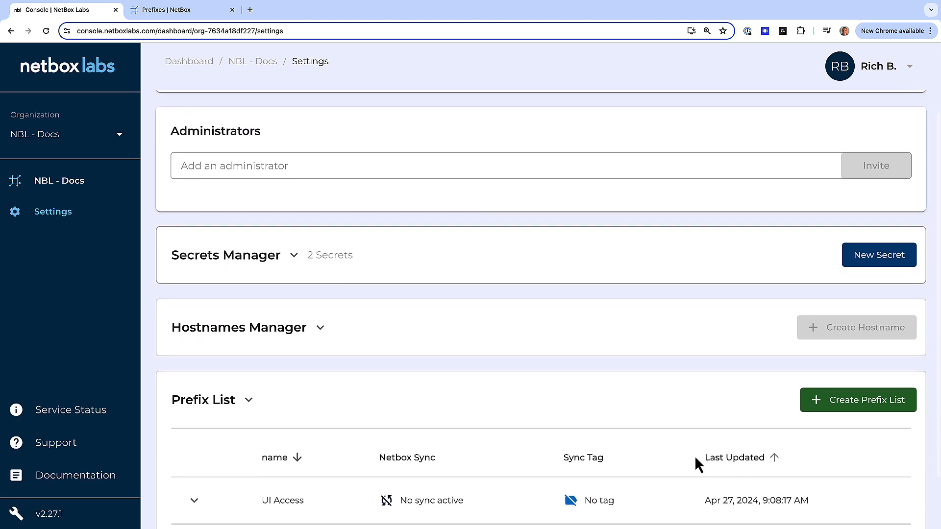
{"action": "left_click", "coordinate": [194, 501]}
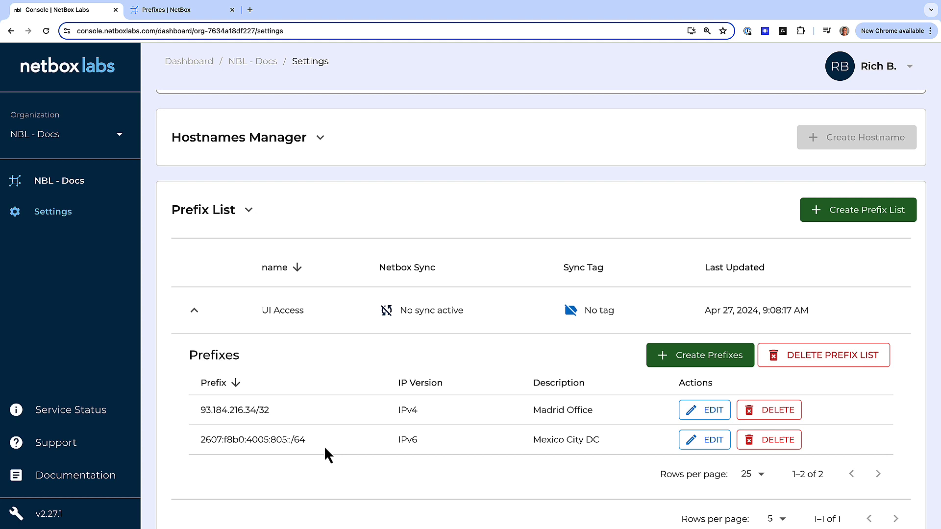
{"action": "mouse_move", "coordinate": [859, 209]}
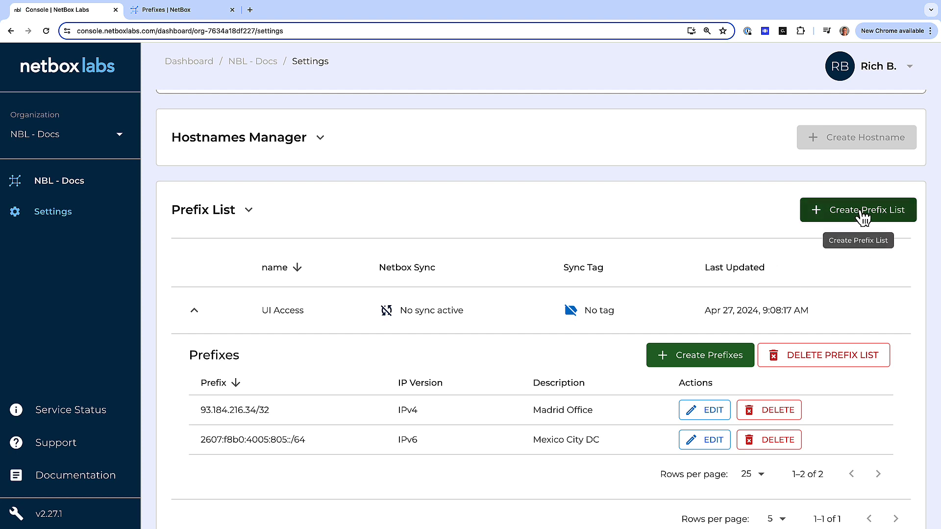
- Create prefix list API Access synced from NBL - Docs with tag api-access, then switch to NetBox Cloud
{"action": "left_click", "coordinate": [858, 210]}
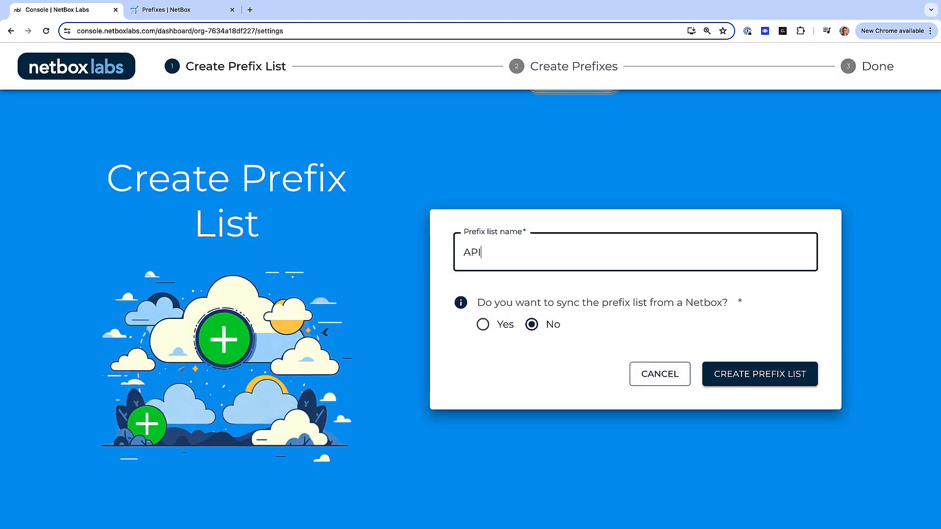
{"action": "type", "text": "Access"}
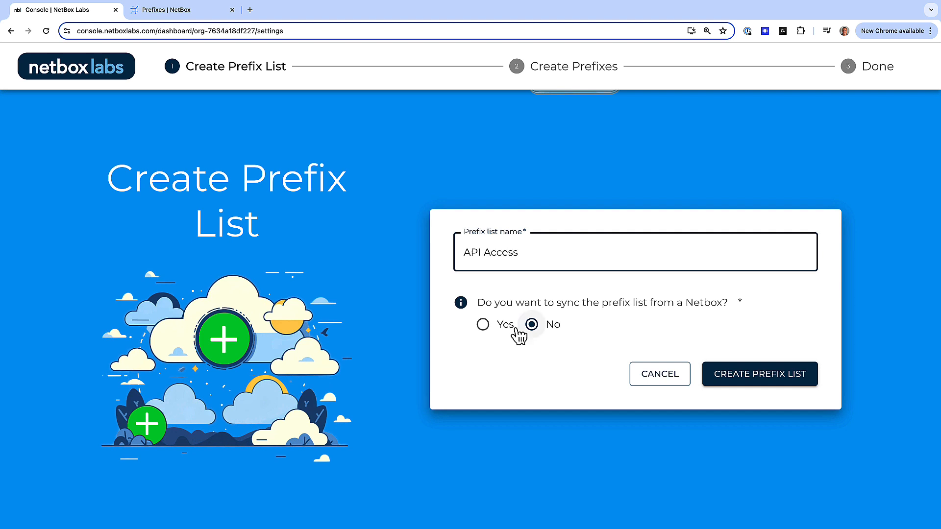
{"action": "mouse_move", "coordinate": [482, 325]}
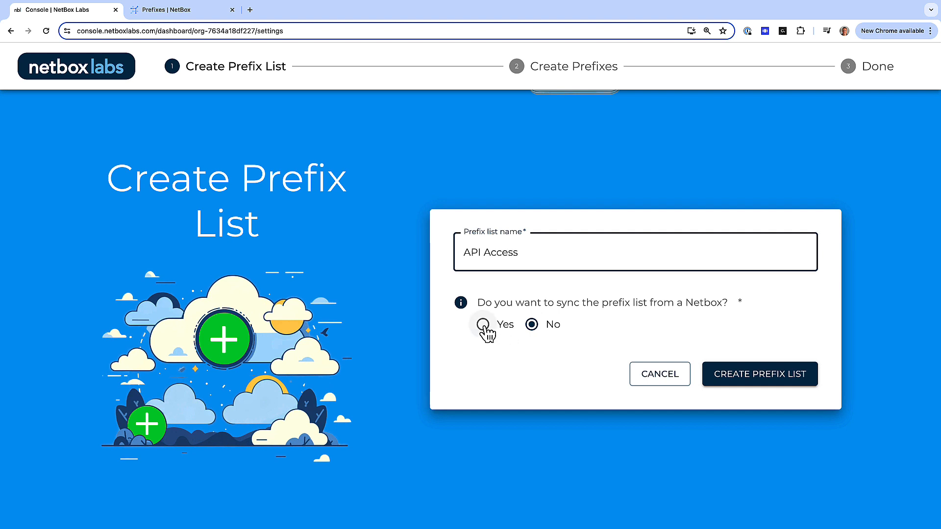
{"action": "left_click", "coordinate": [484, 325]}
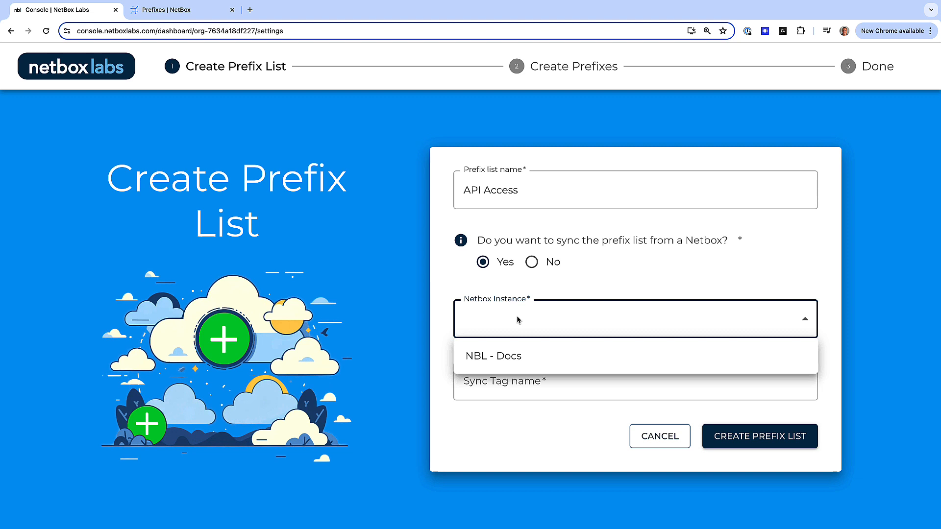
{"action": "left_click", "coordinate": [493, 355]}
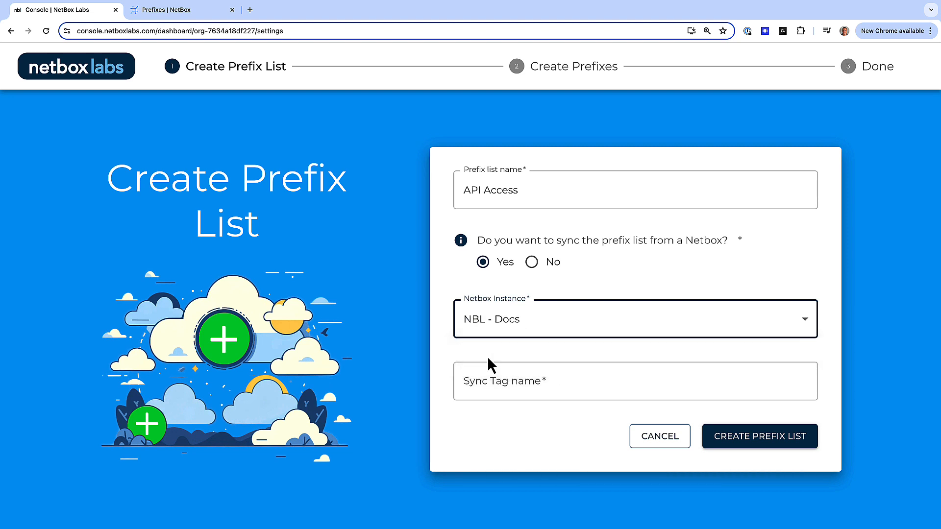
{"action": "type", "text": "api-access"}
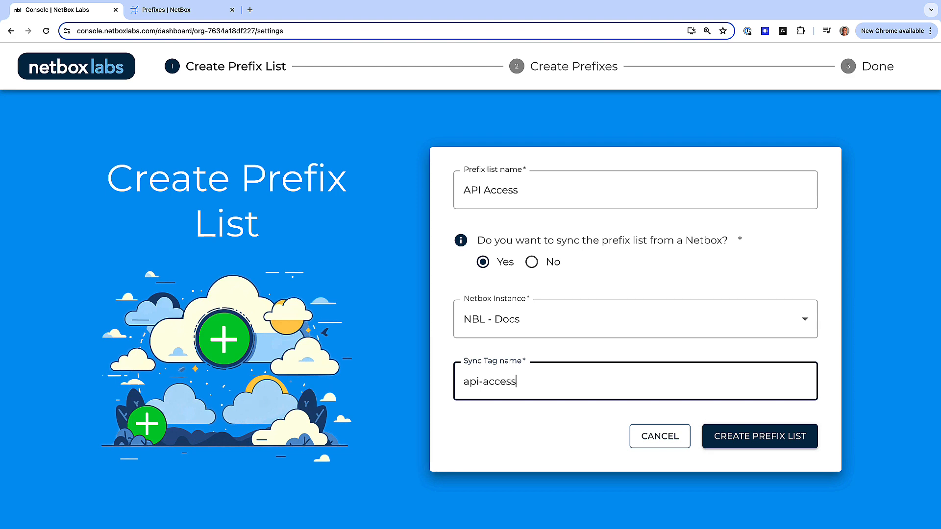
{"action": "left_click", "coordinate": [759, 436]}
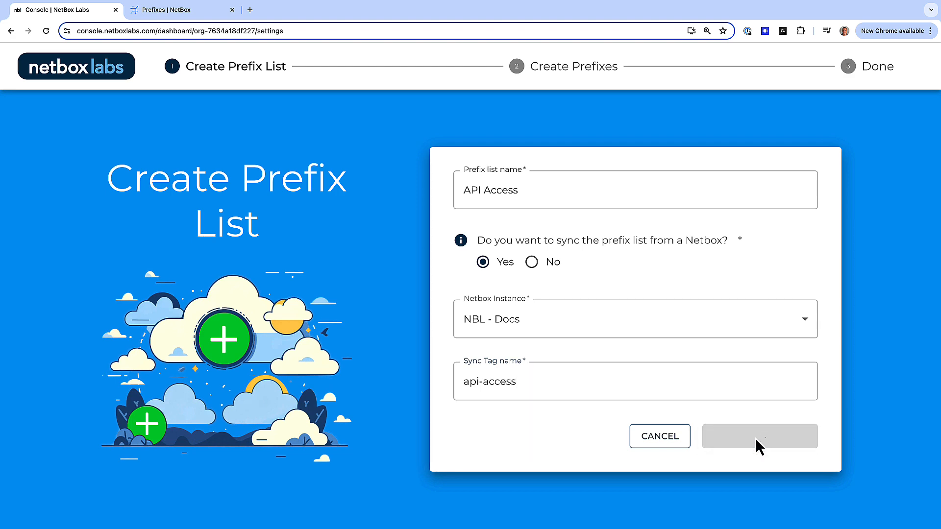
{"action": "left_click", "coordinate": [759, 435]}
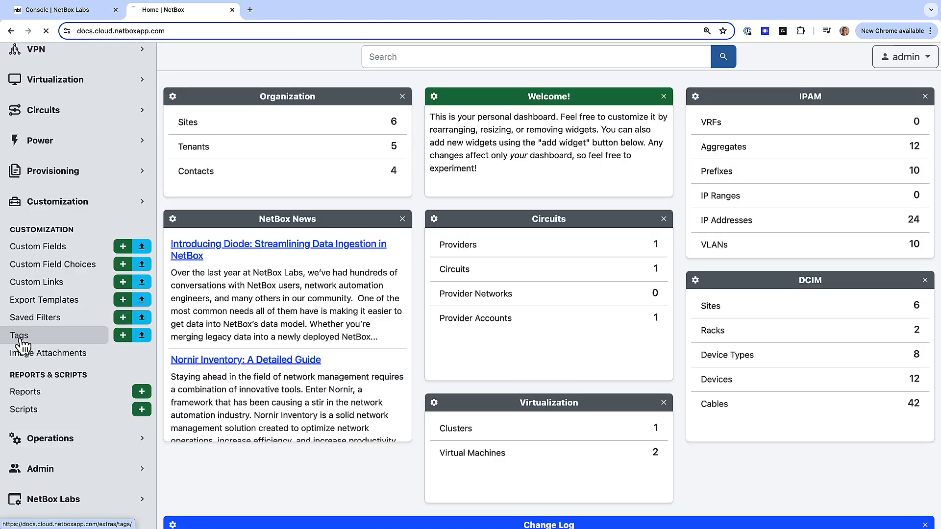
- Create a new tag named api-access with Indigo colour under Customization > Tags
{"action": "left_click", "coordinate": [20, 336]}
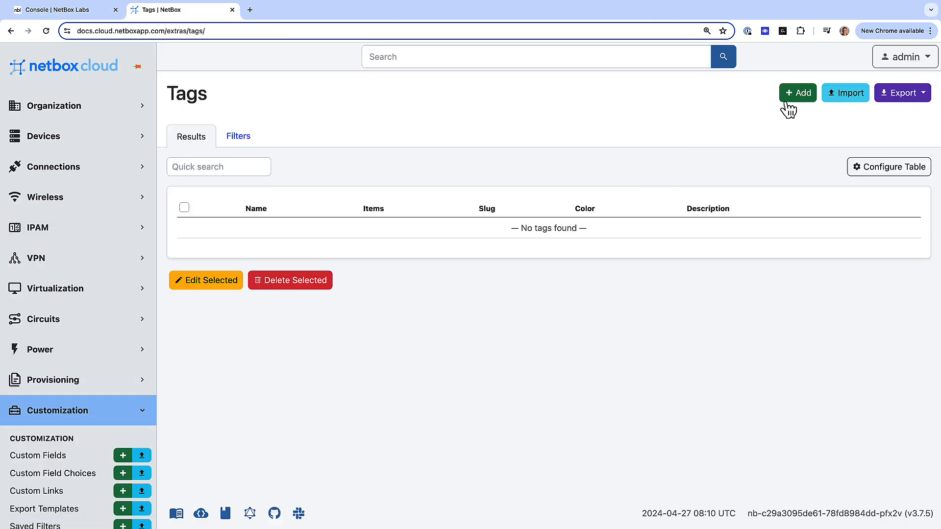
{"action": "left_click", "coordinate": [796, 92]}
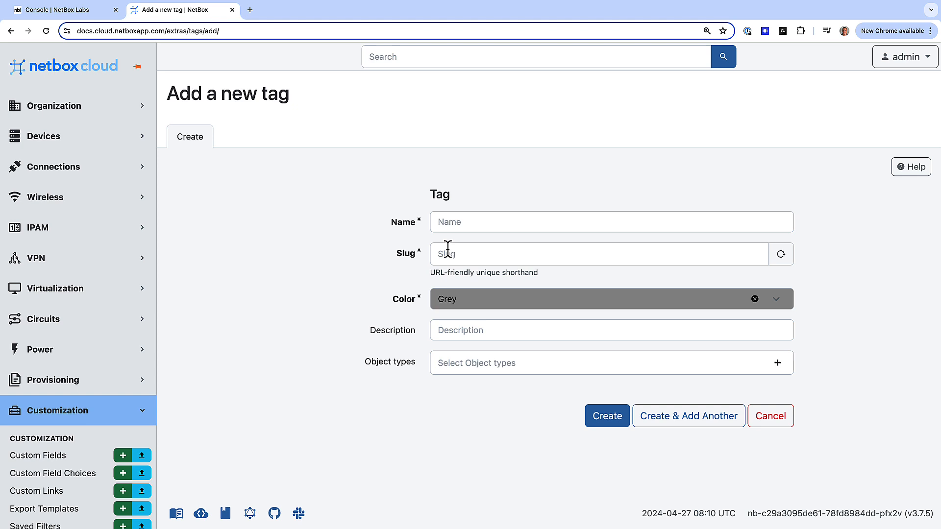
{"action": "type", "text": "a"}
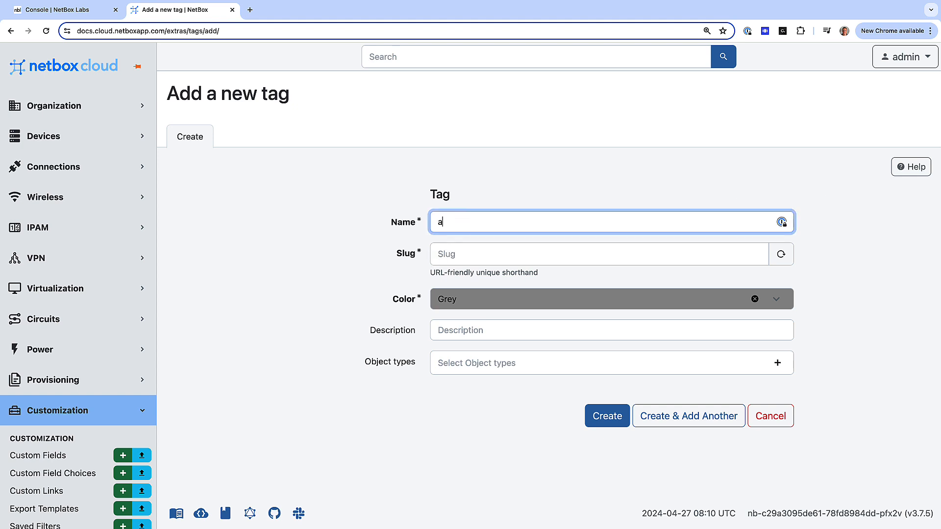
{"action": "left_click", "coordinate": [775, 299]}
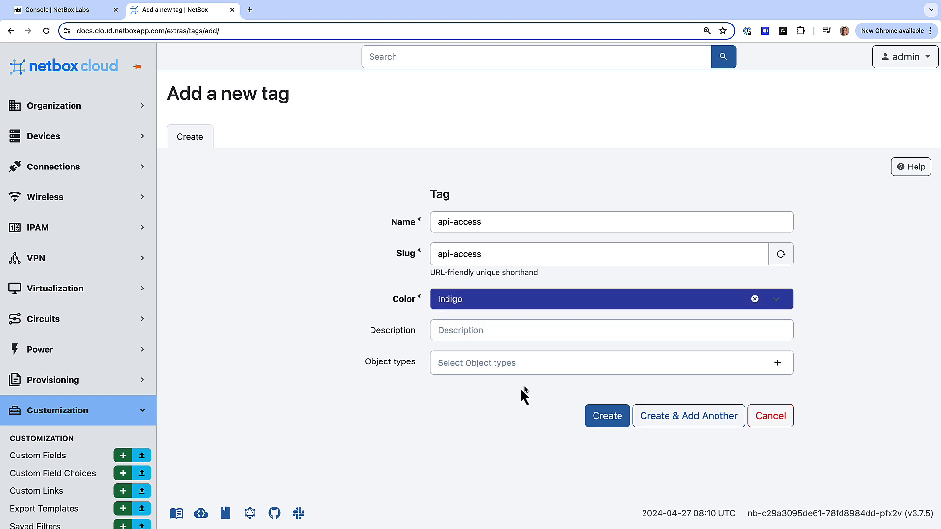
{"action": "left_click", "coordinate": [607, 415]}
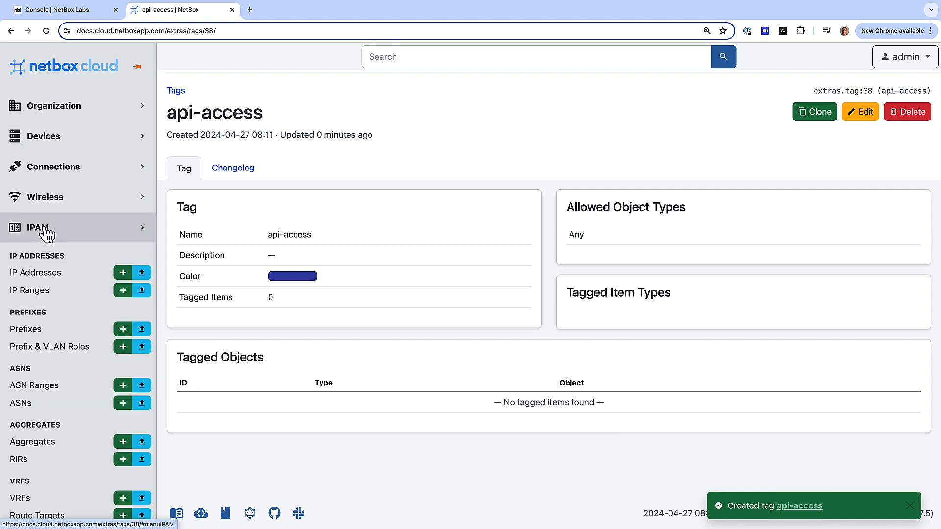
- Add Hong Kong Office and Sydney DC prefixes tagged api-access, filter prefixes by that tag, return to the Console
{"action": "left_click", "coordinate": [26, 329]}
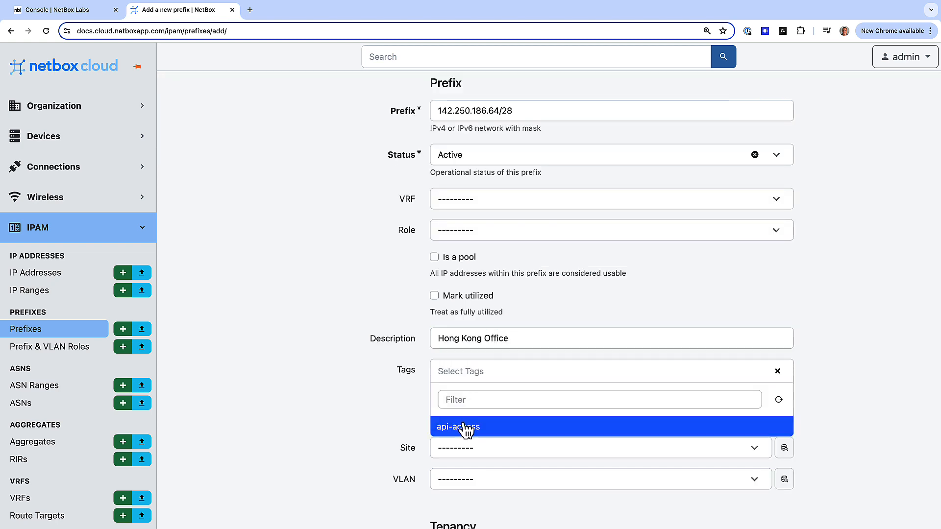
{"action": "scroll", "scroll_direction": "down", "scroll_amount": 3}
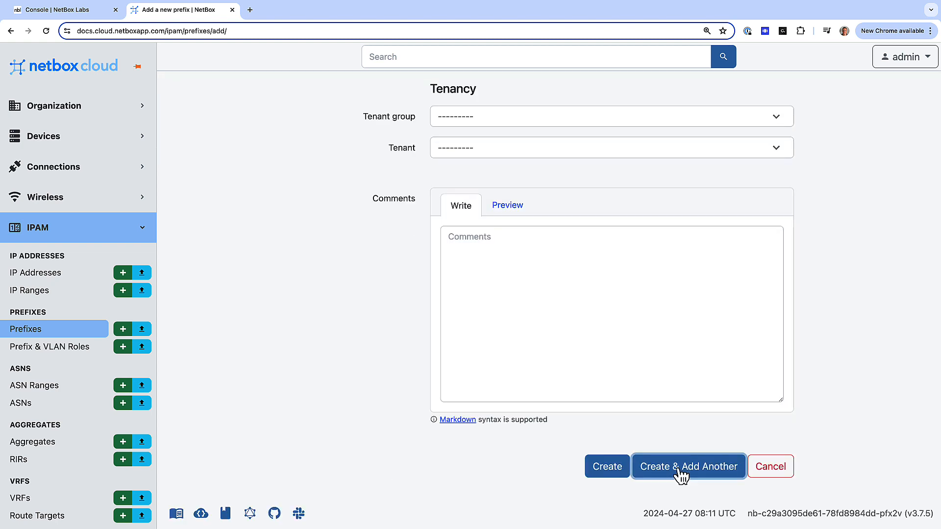
{"action": "left_click", "coordinate": [688, 466]}
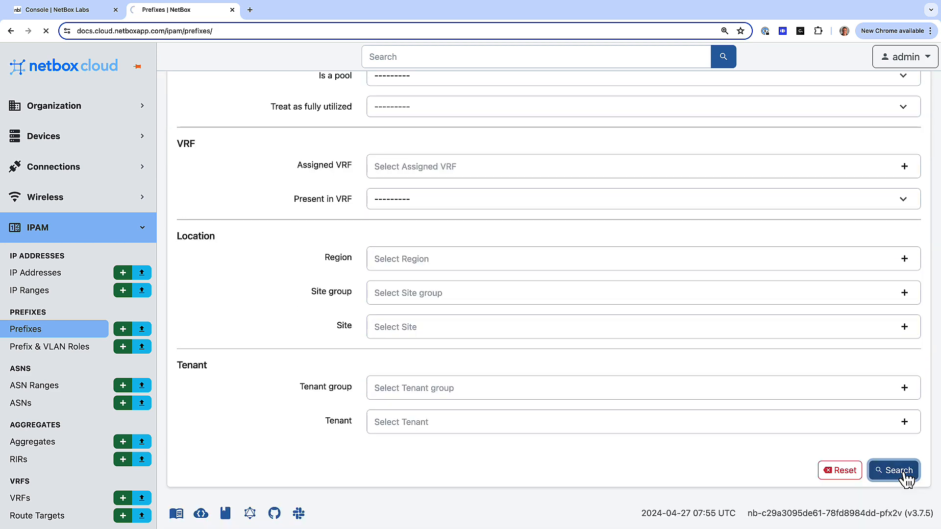
{"action": "left_click", "coordinate": [893, 470]}
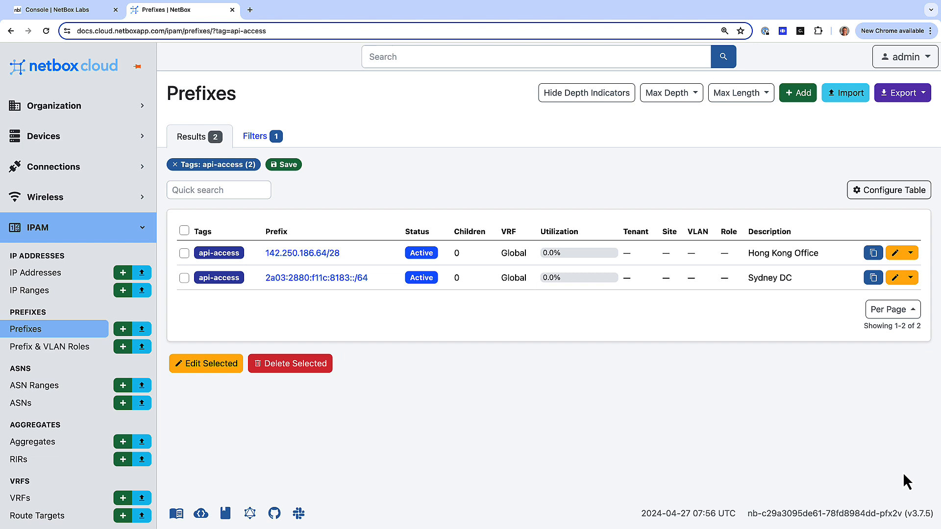
{"action": "left_click", "coordinate": [57, 10]}
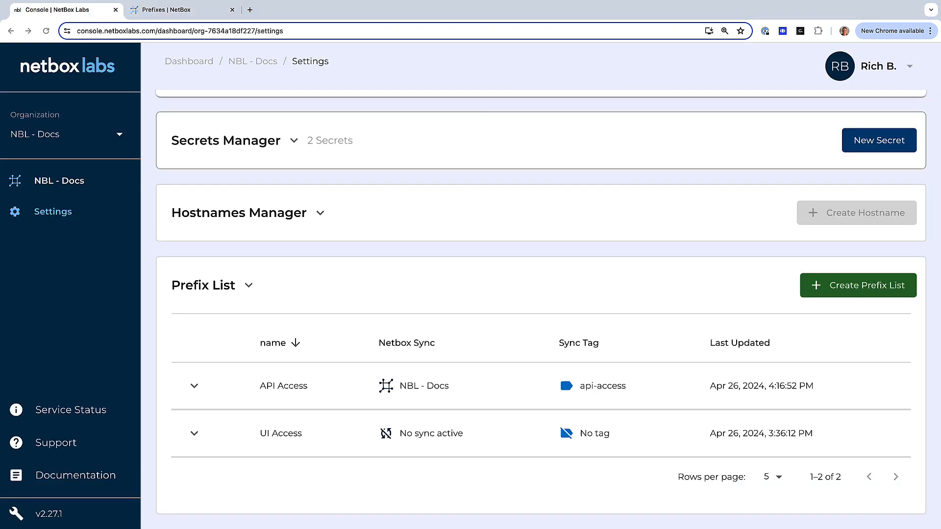
{"action": "mouse_move", "coordinate": [98, 383]}
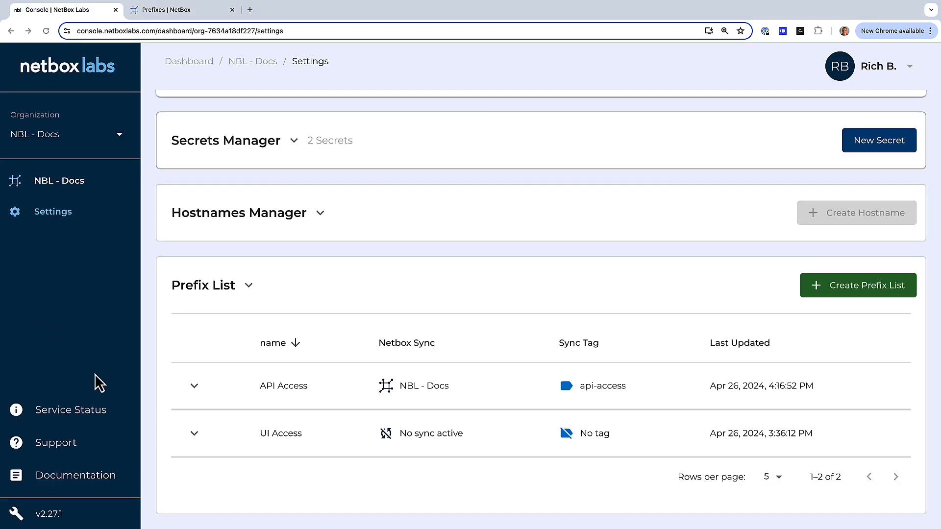
- Check the synced API Access list, then expand the UI Access prefix list
{"action": "left_click", "coordinate": [194, 385]}
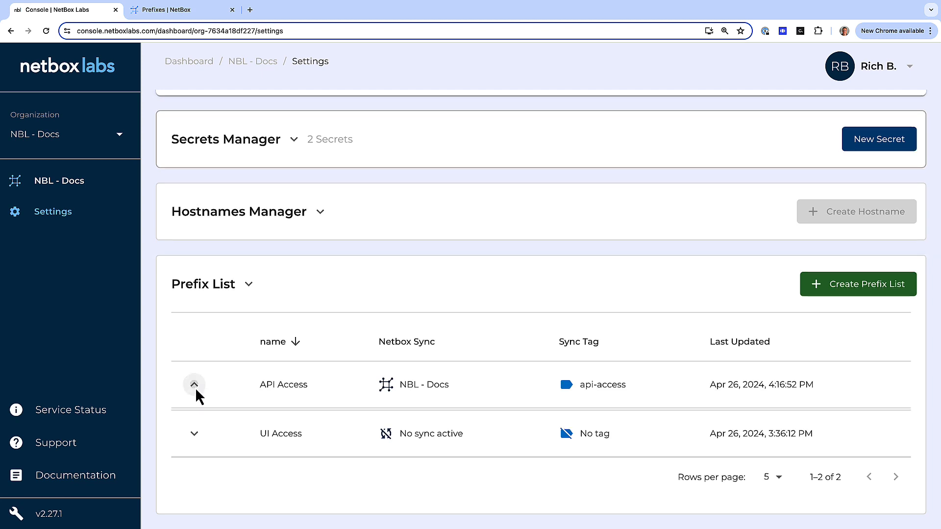
{"action": "left_click", "coordinate": [194, 384]}
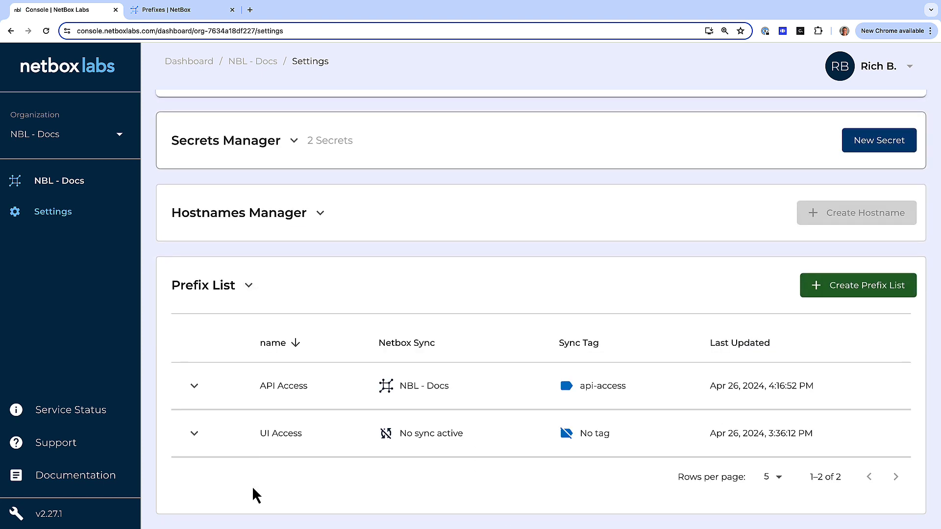
{"action": "mouse_move", "coordinate": [194, 433]}
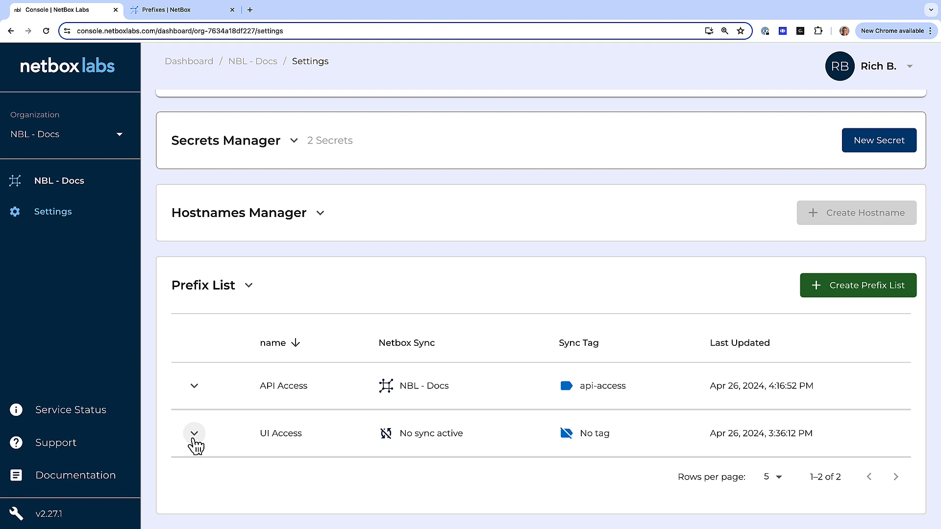
{"action": "left_click", "coordinate": [194, 433]}
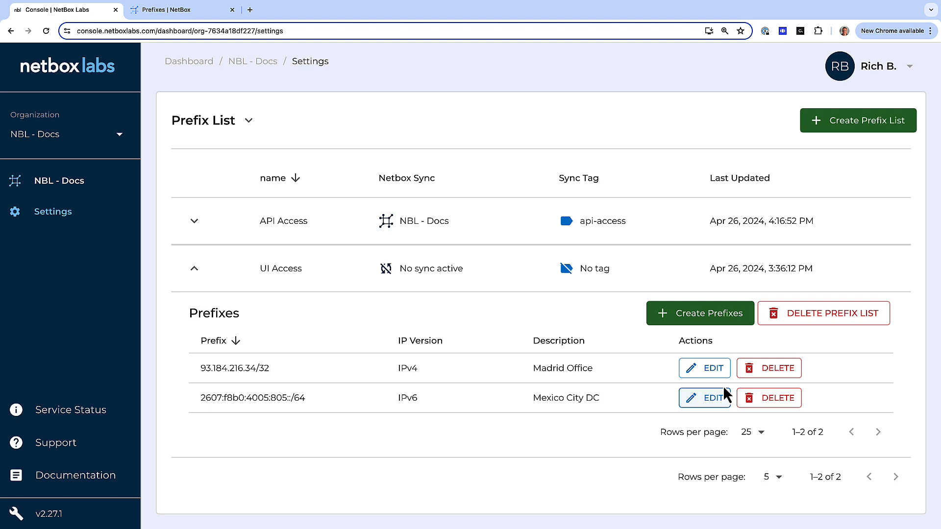
{"action": "mouse_move", "coordinate": [704, 368]}
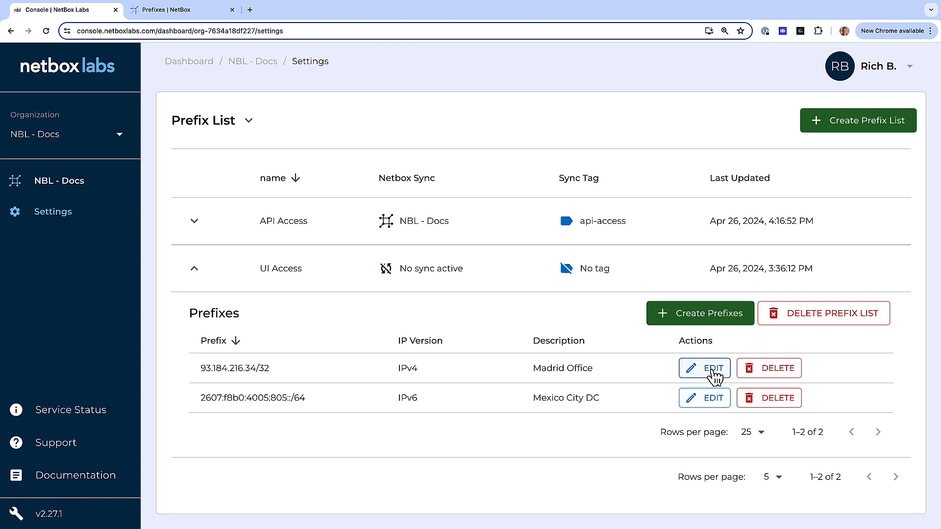
- Change the Madrid Office prefix from 93.184.216.34/32 to 93.184.215.34/32 and save it
{"action": "left_click", "coordinate": [703, 368]}
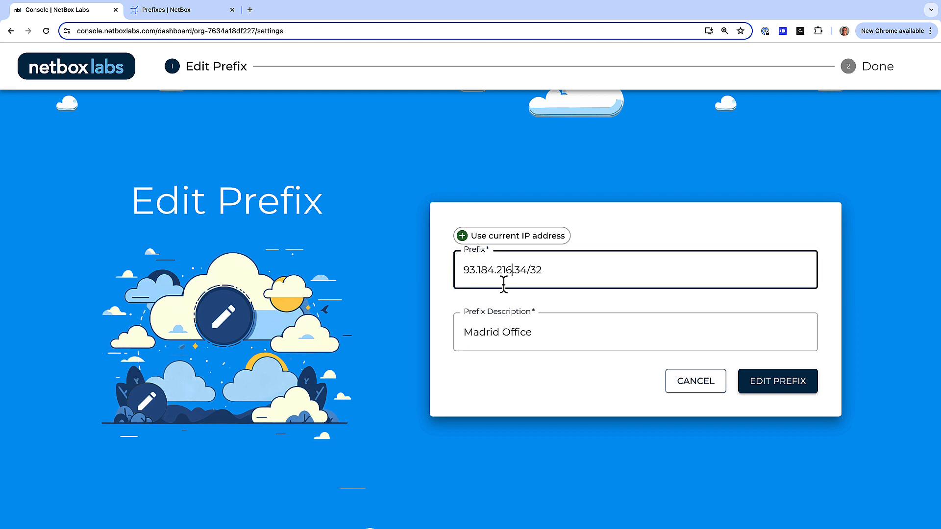
{"action": "type", "text": "5"}
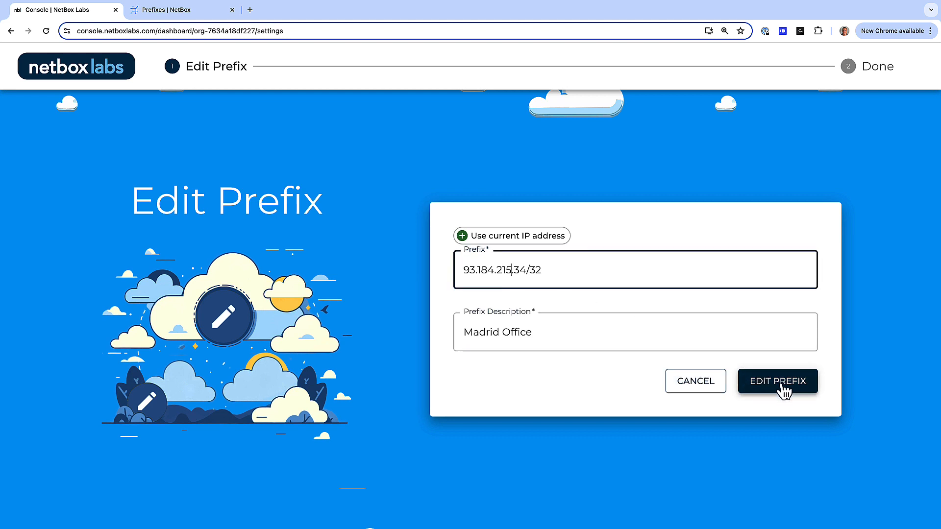
{"action": "left_click", "coordinate": [778, 381]}
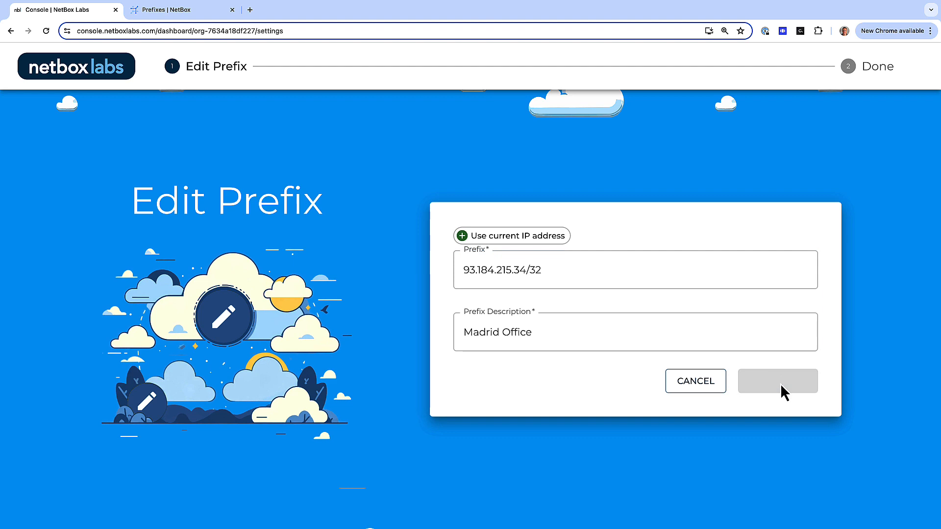
{"action": "left_click", "coordinate": [777, 382]}
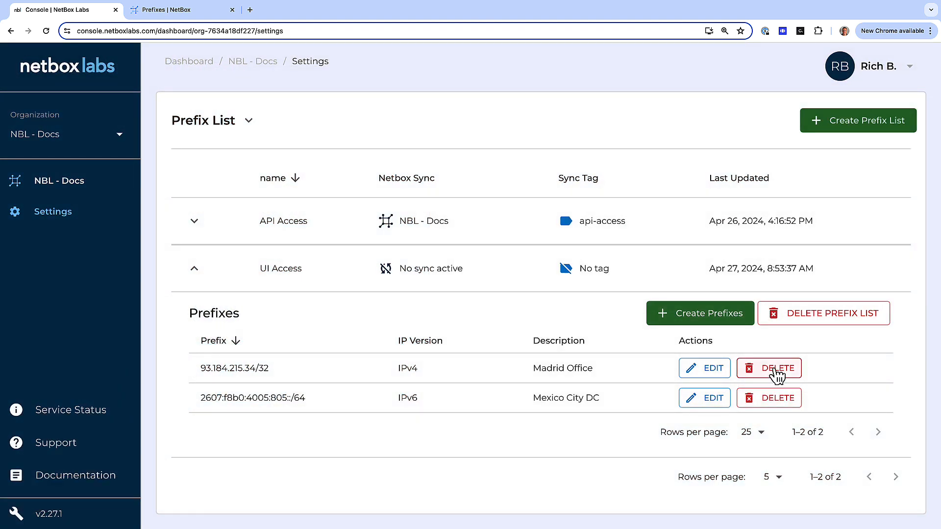
- Delete the Madrid Office prefix 93.184.215.34/32, leaving only Mexico City DC under UI Access
{"action": "left_click", "coordinate": [768, 367]}
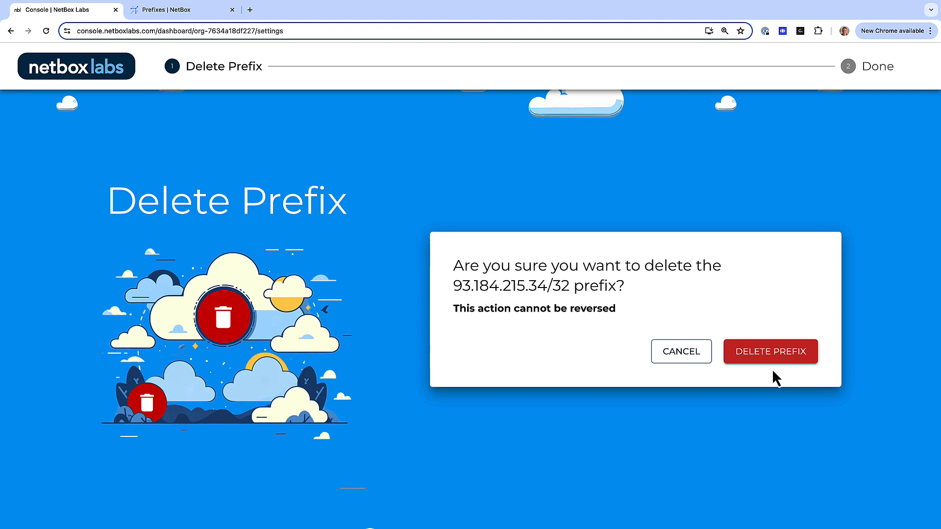
{"action": "mouse_move", "coordinate": [770, 351]}
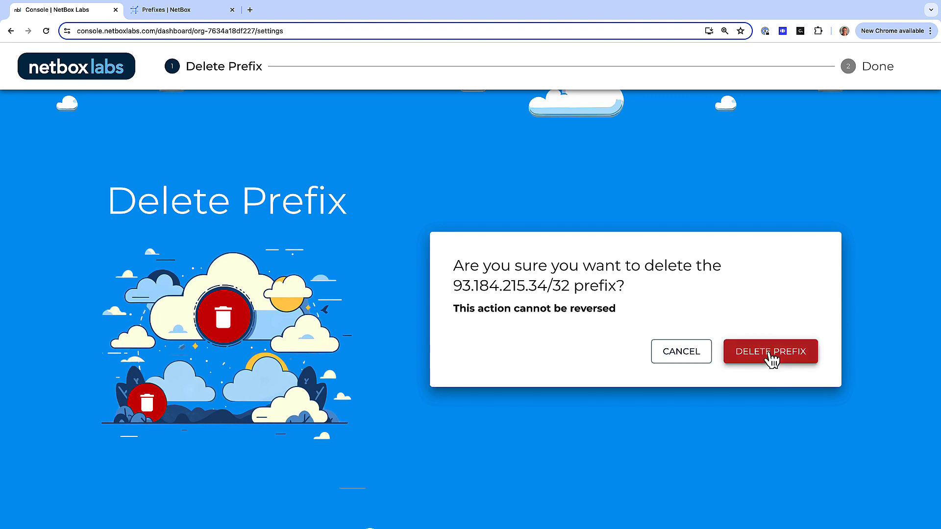
{"action": "left_click", "coordinate": [771, 351]}
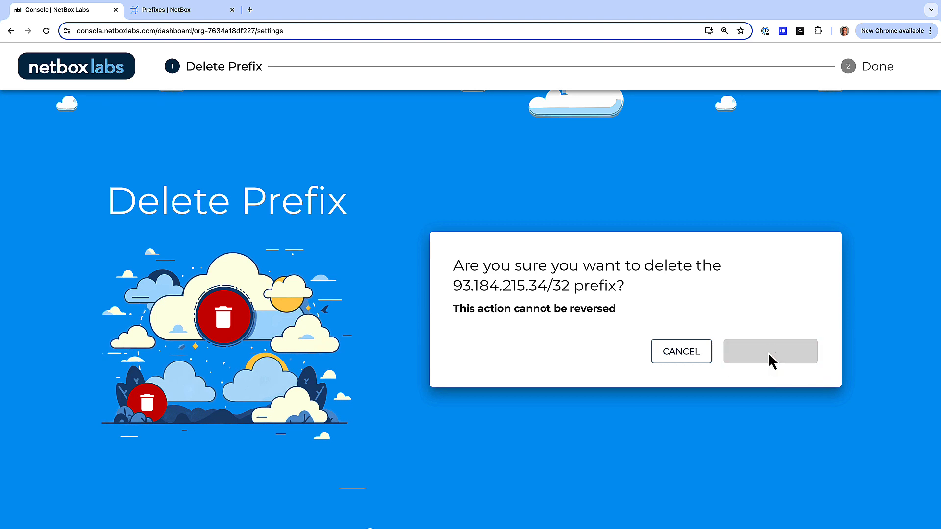
{"action": "left_click", "coordinate": [770, 351]}
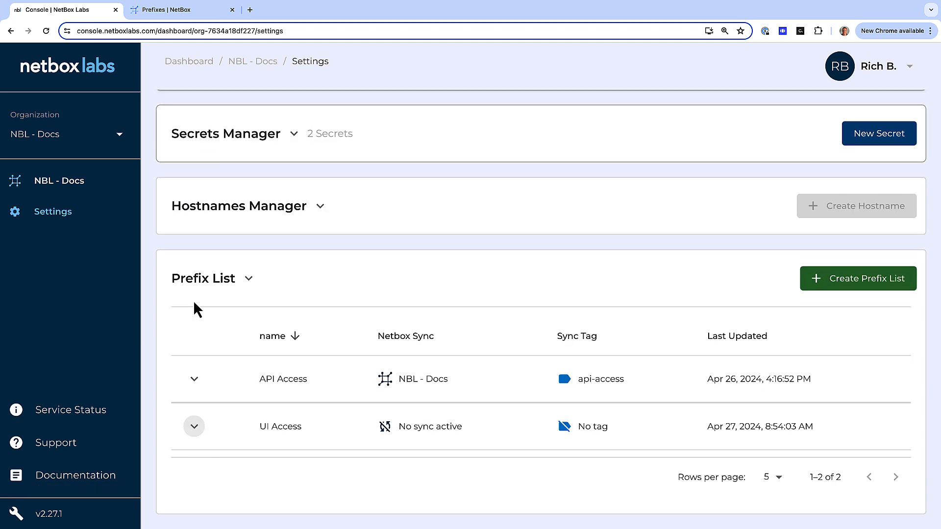
{"action": "scroll", "scroll_direction": "down", "scroll_amount": 3}
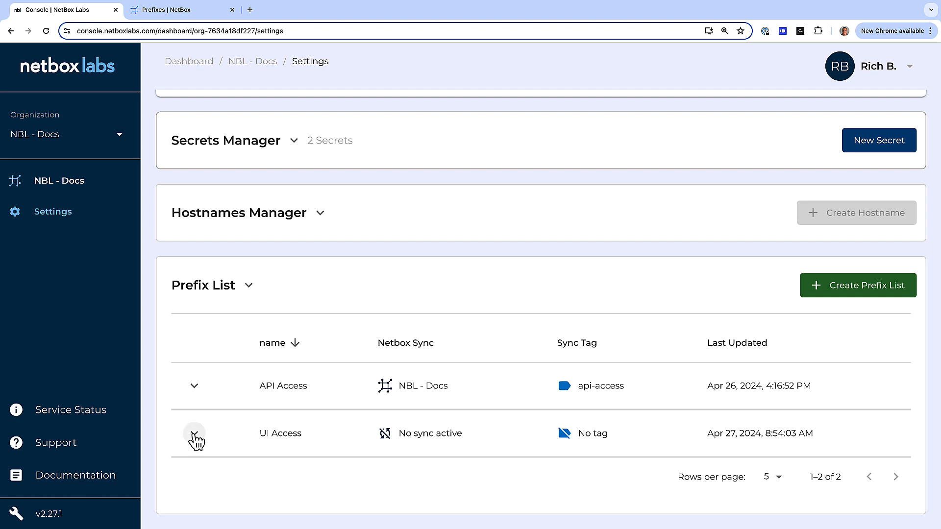
{"action": "left_click", "coordinate": [194, 433]}
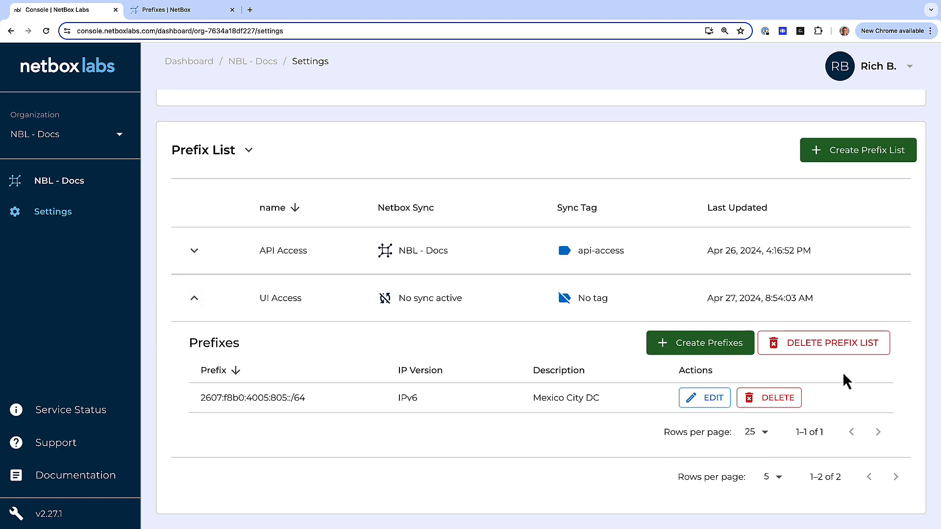
{"action": "mouse_move", "coordinate": [831, 349]}
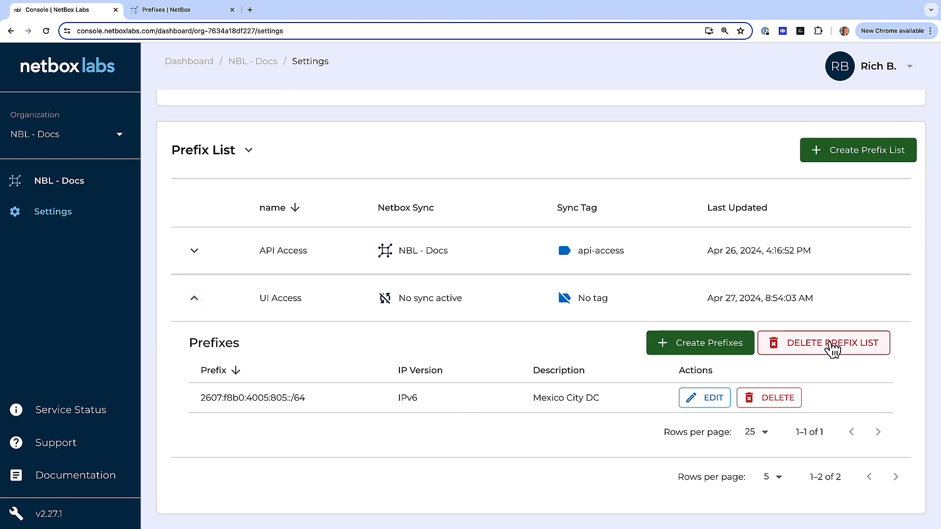
- Delete the whole UI Access prefix list, leaving only the api-access-synced API Access list
{"action": "left_click", "coordinate": [822, 343]}
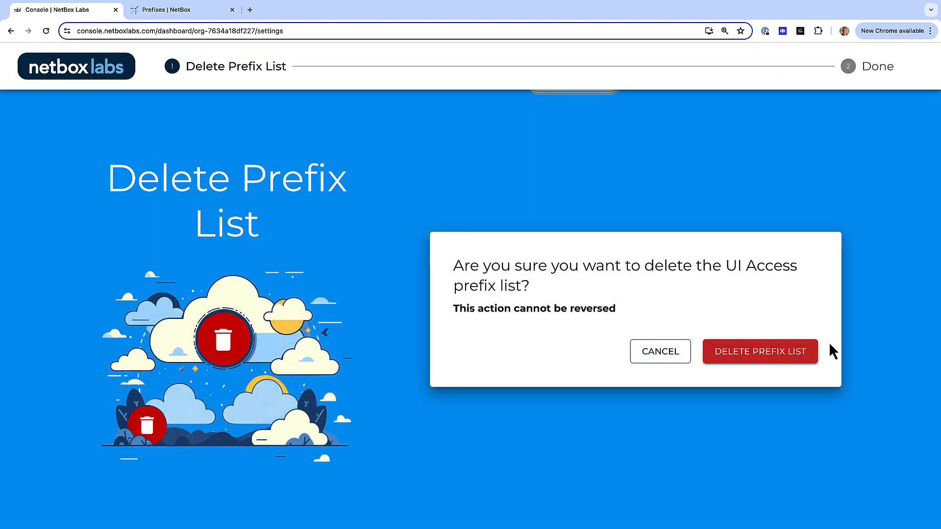
{"action": "mouse_move", "coordinate": [774, 357]}
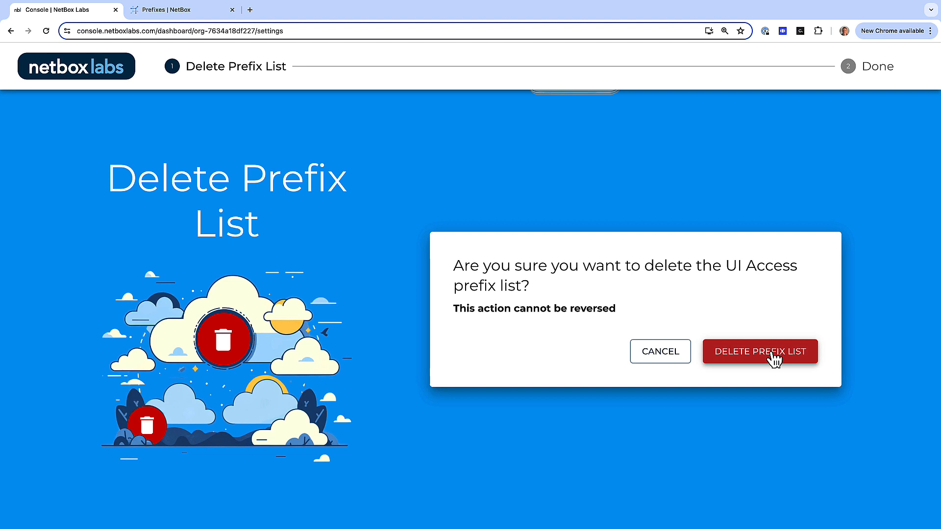
{"action": "left_click", "coordinate": [760, 351]}
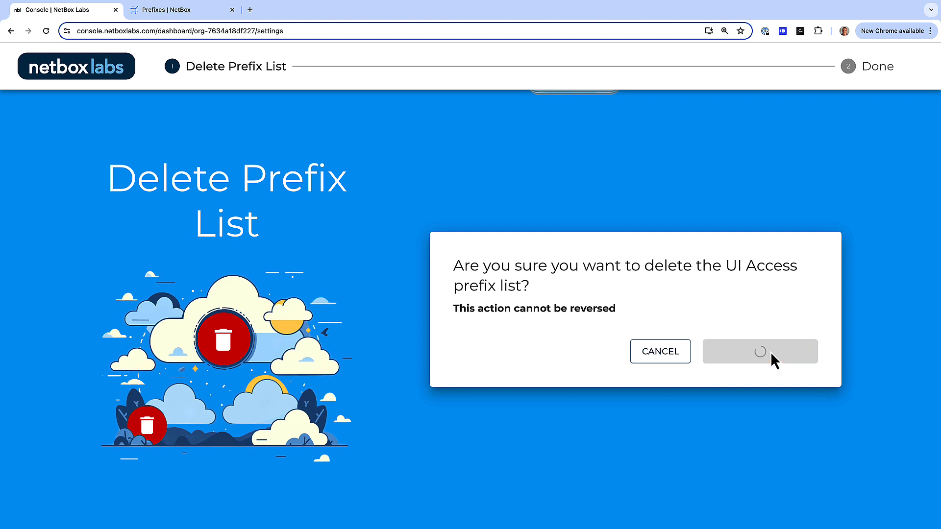
{"action": "left_click", "coordinate": [760, 351]}
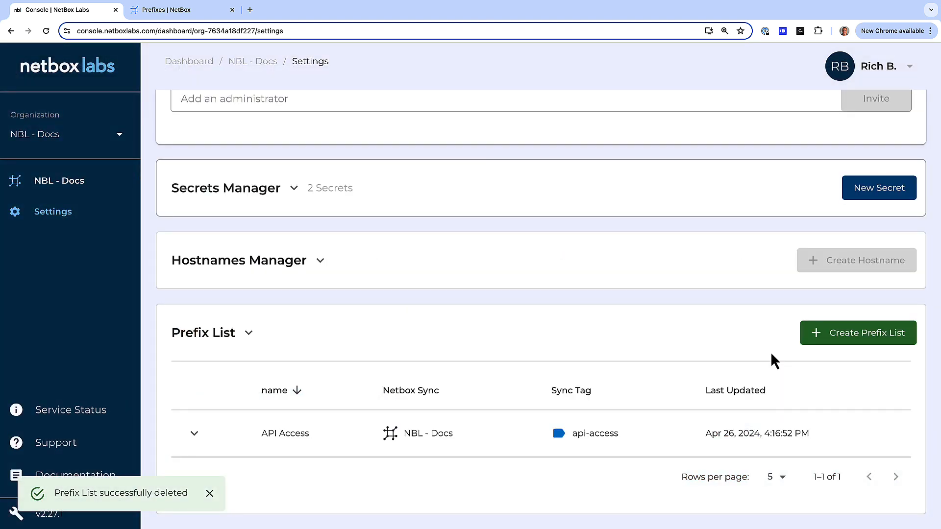